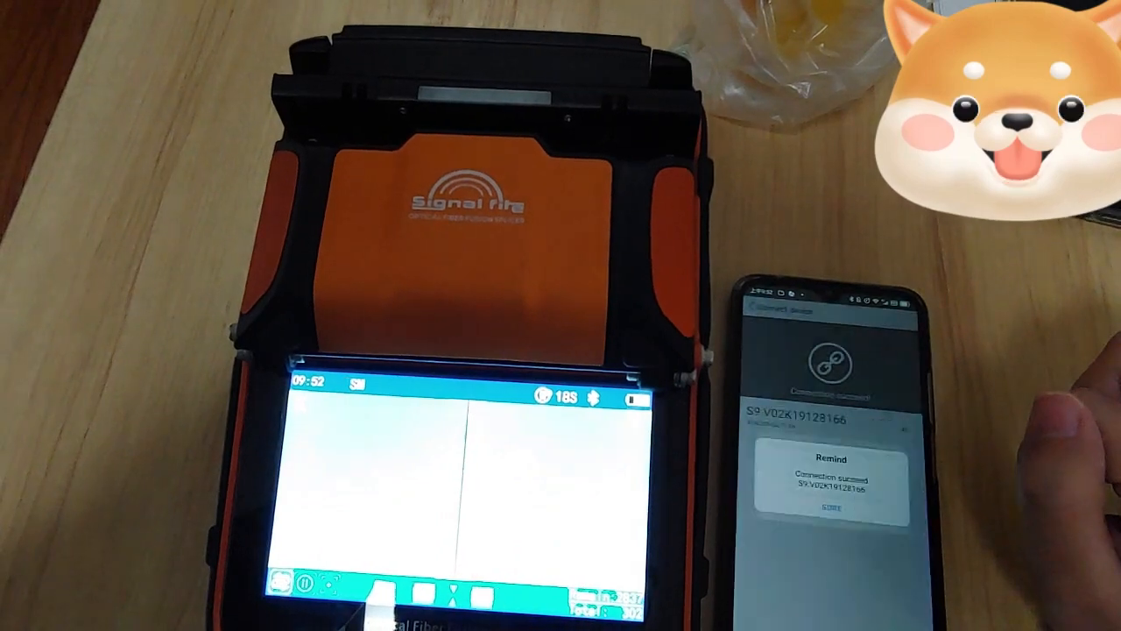
Step: Acknowledge the 'Connection succeed' reminder to reach the home function menu
click(824, 511)
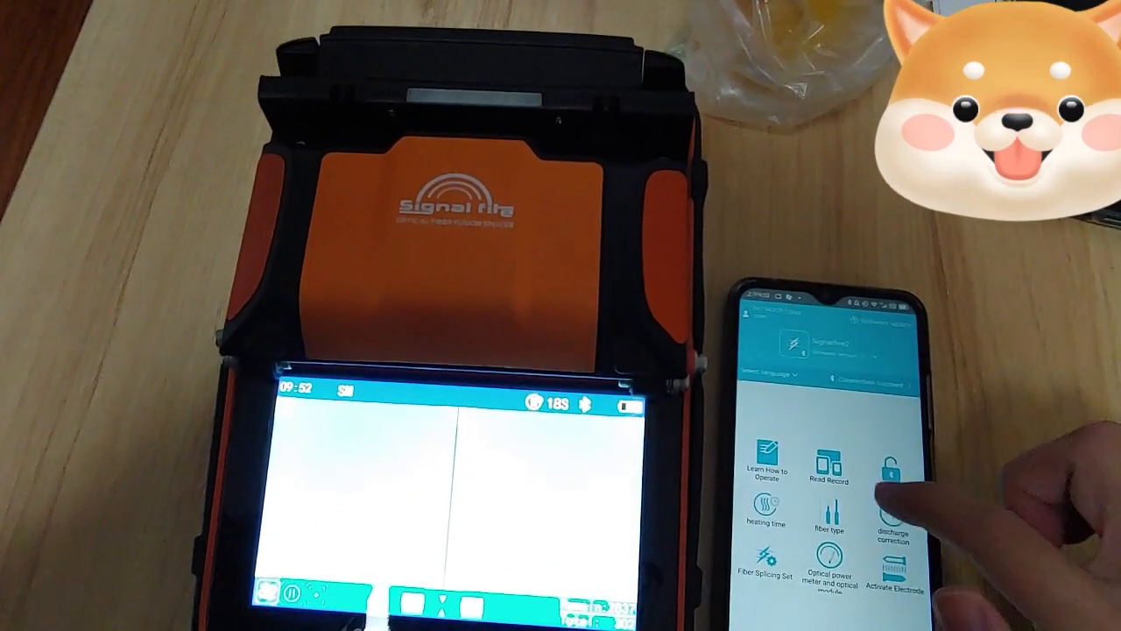
Step: Show the Lock settings page listing lock options for the S9 splicer
click(894, 480)
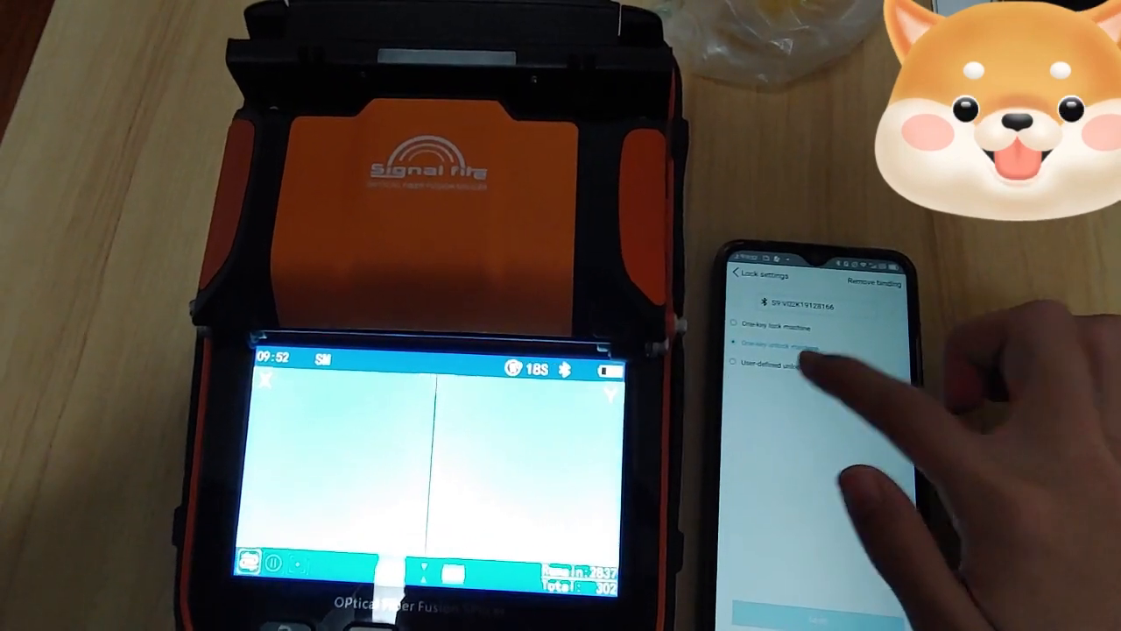
Step: Choose user-defined period locking with an end date about one month later
click(733, 366)
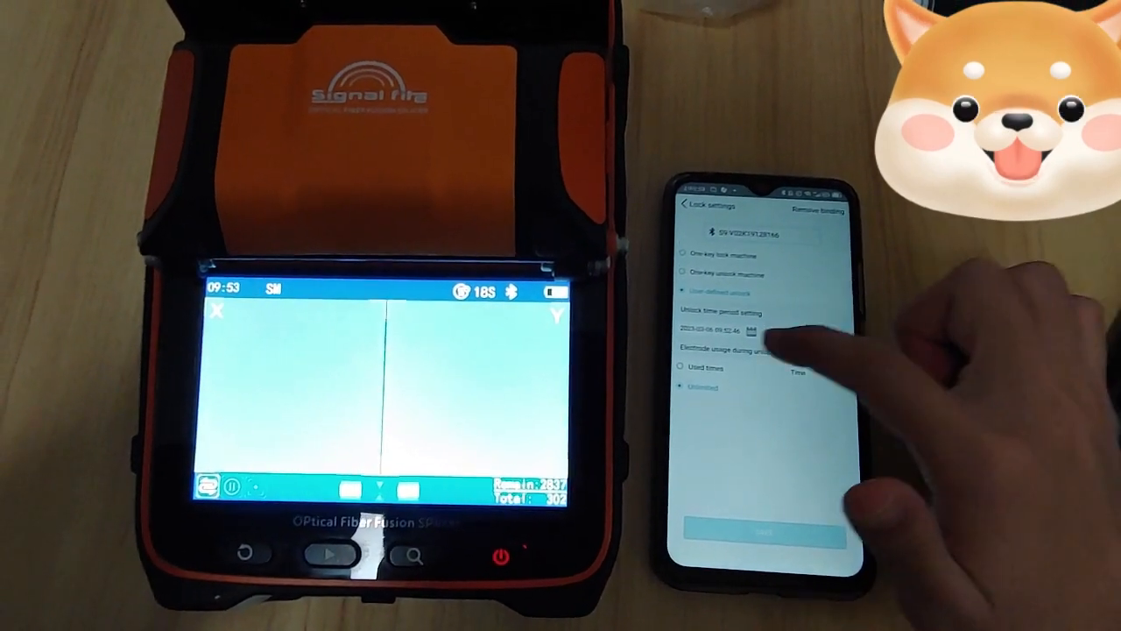
click(750, 332)
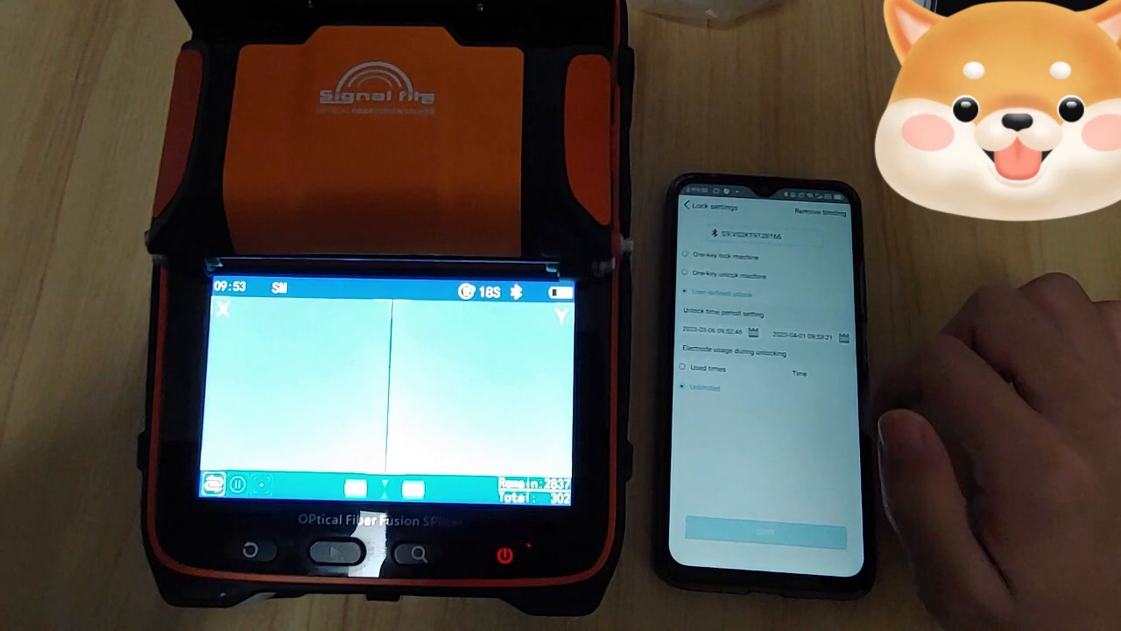